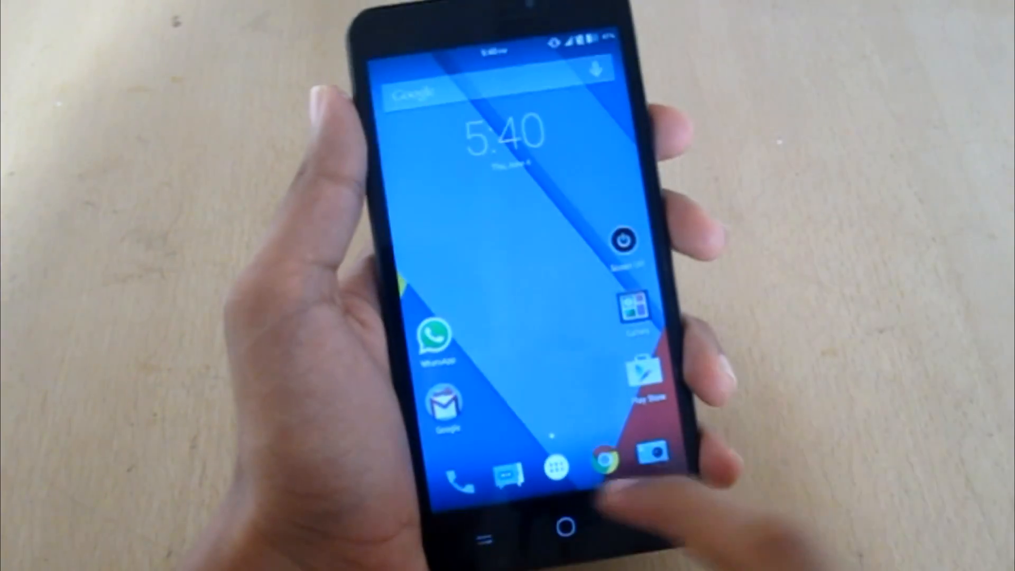
# - Locate the MultiWindowSidebar APK in ES File Explorer and install it via the package installer
pyautogui.click(553, 466)
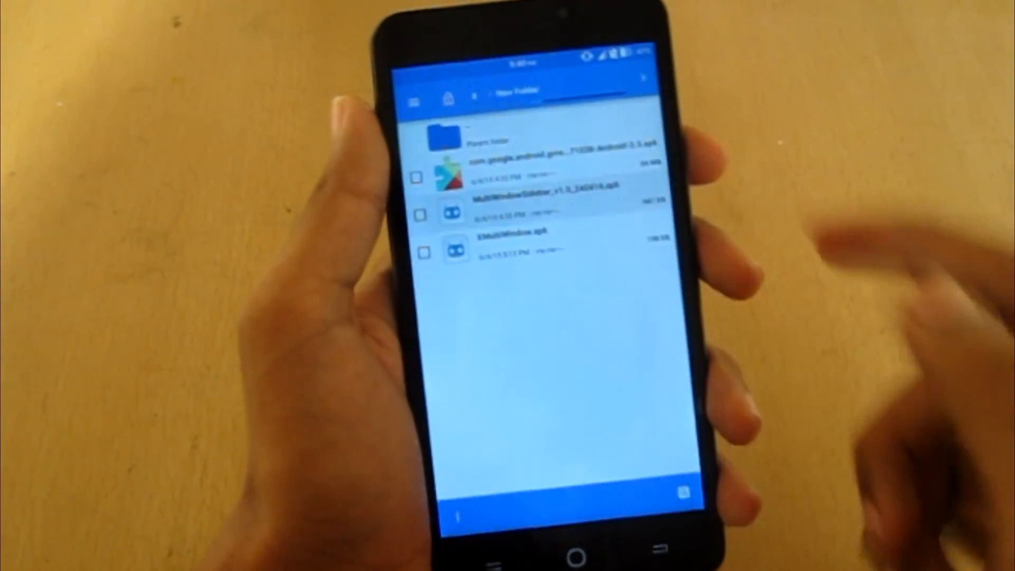
pyautogui.click(524, 197)
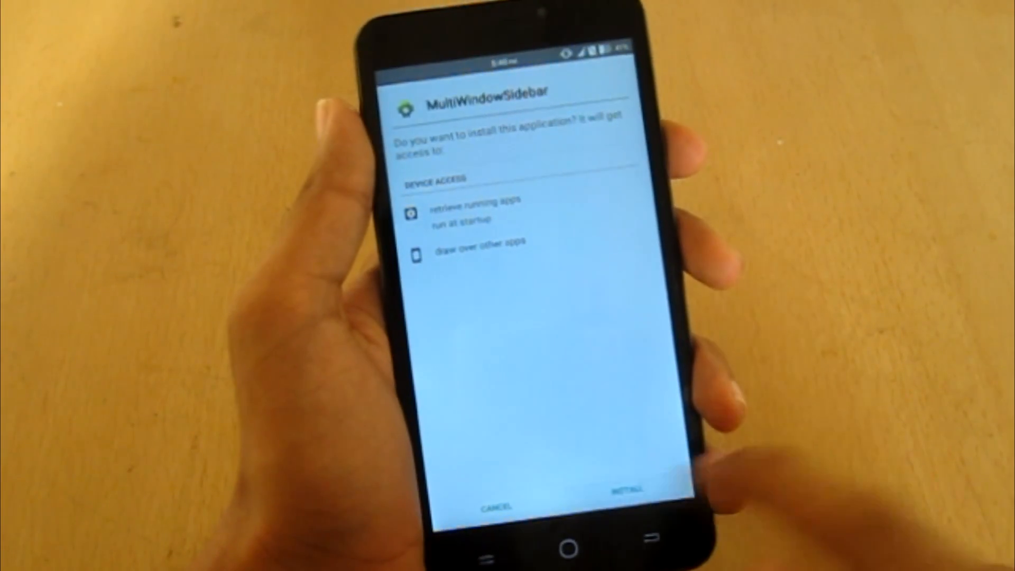
pyautogui.click(625, 489)
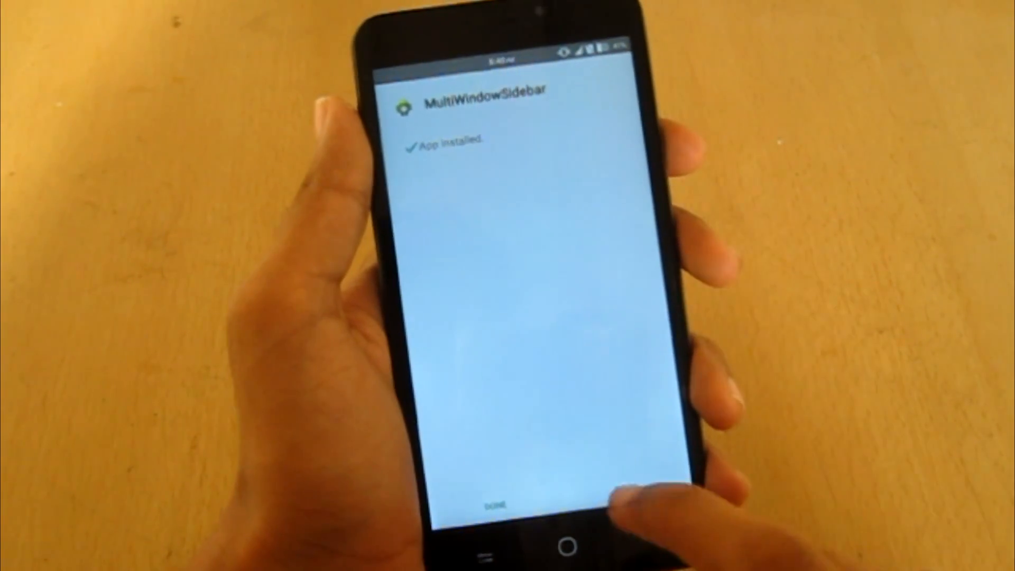